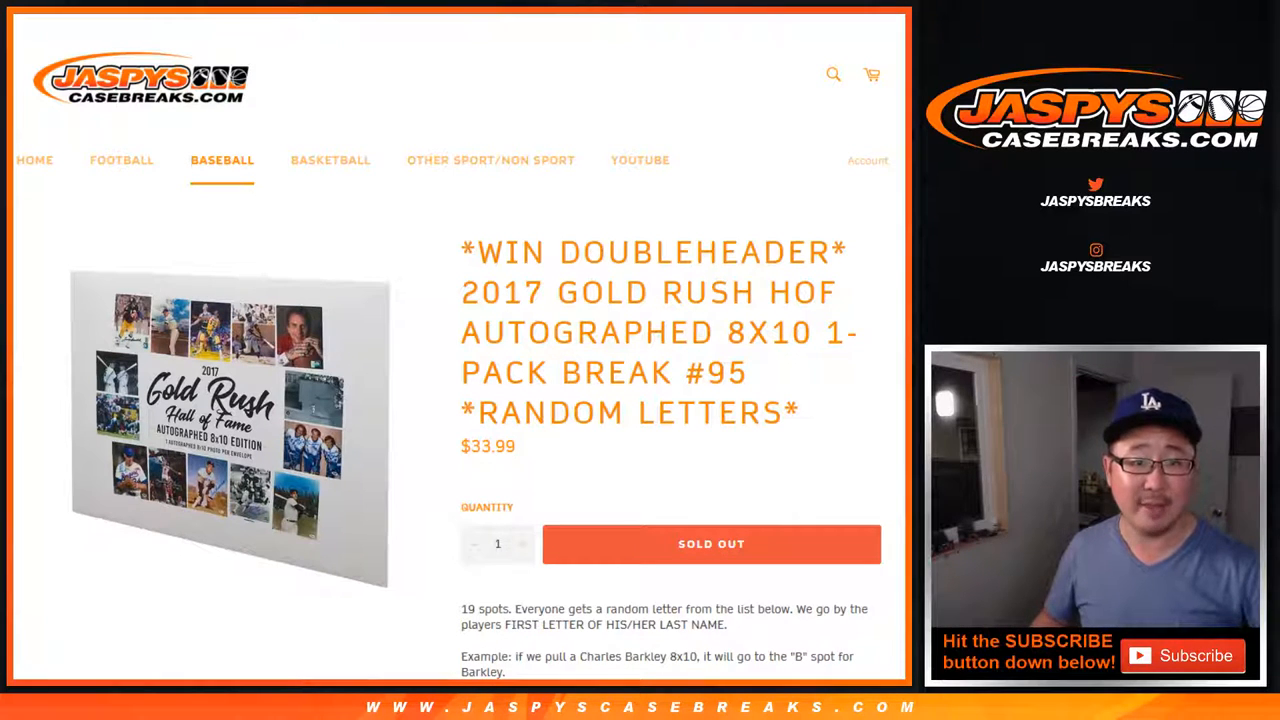
Scroll down the Jaspys Casebreaks Gold Rush HOF break listing
scroll("down", 3)
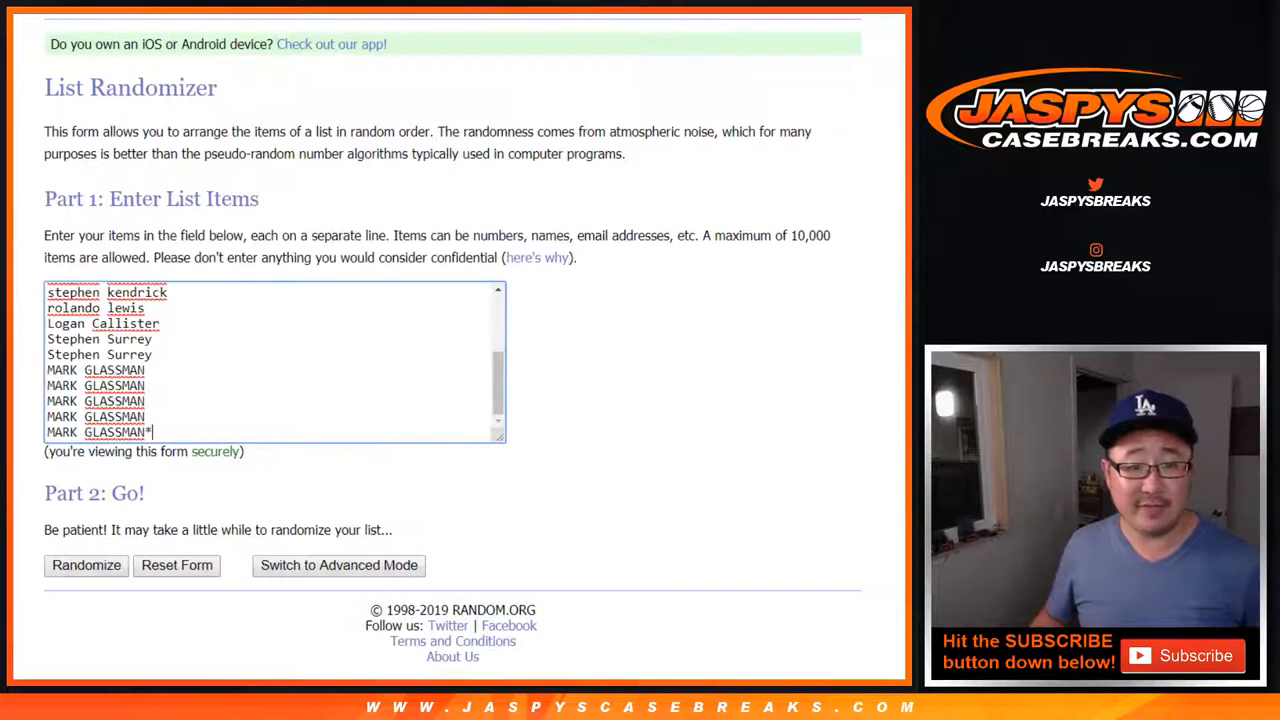
Shuffle the 19 buyer names on RANDOM.ORG six times in a row
left_click(86, 565)
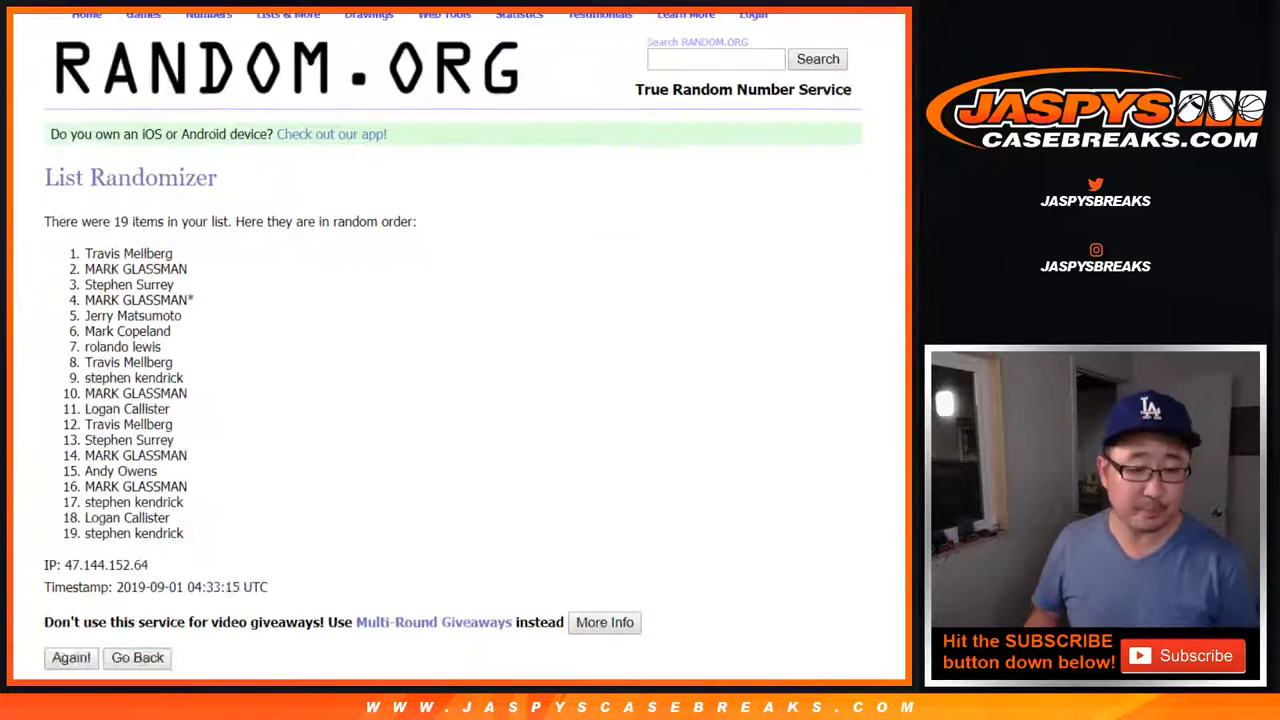
left_click(70, 657)
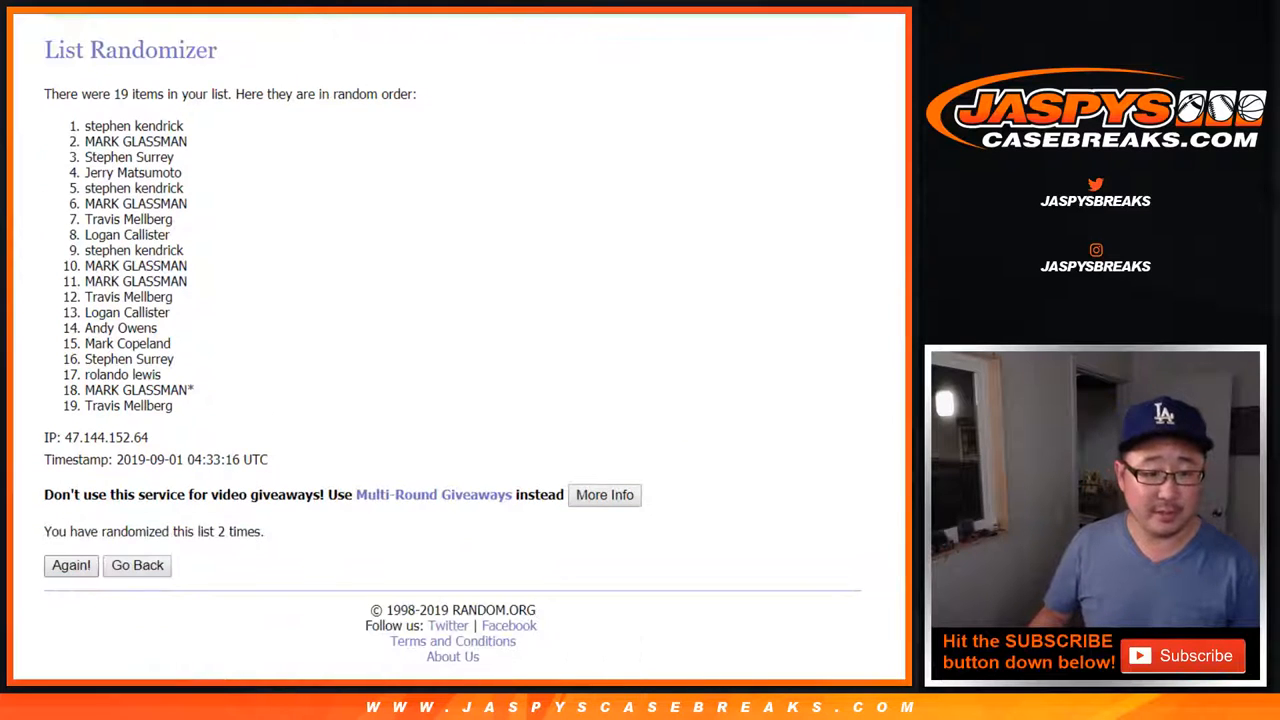
left_click(70, 565)
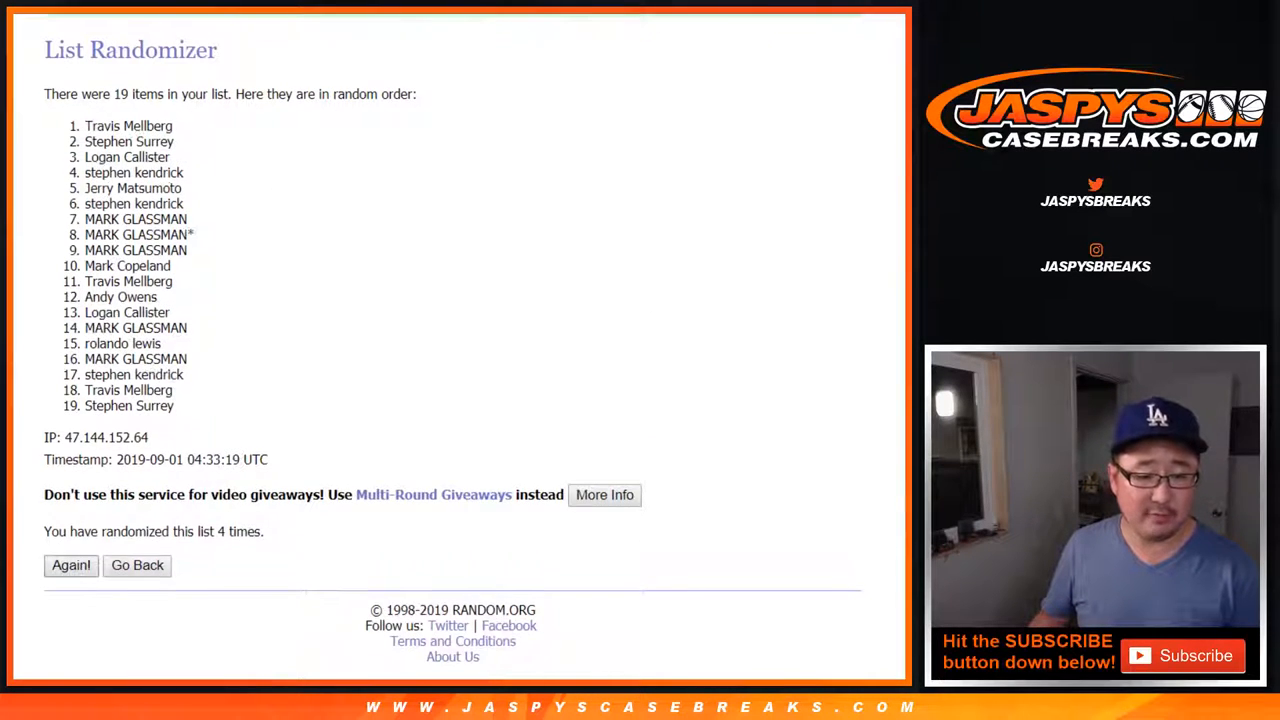
left_click(70, 565)
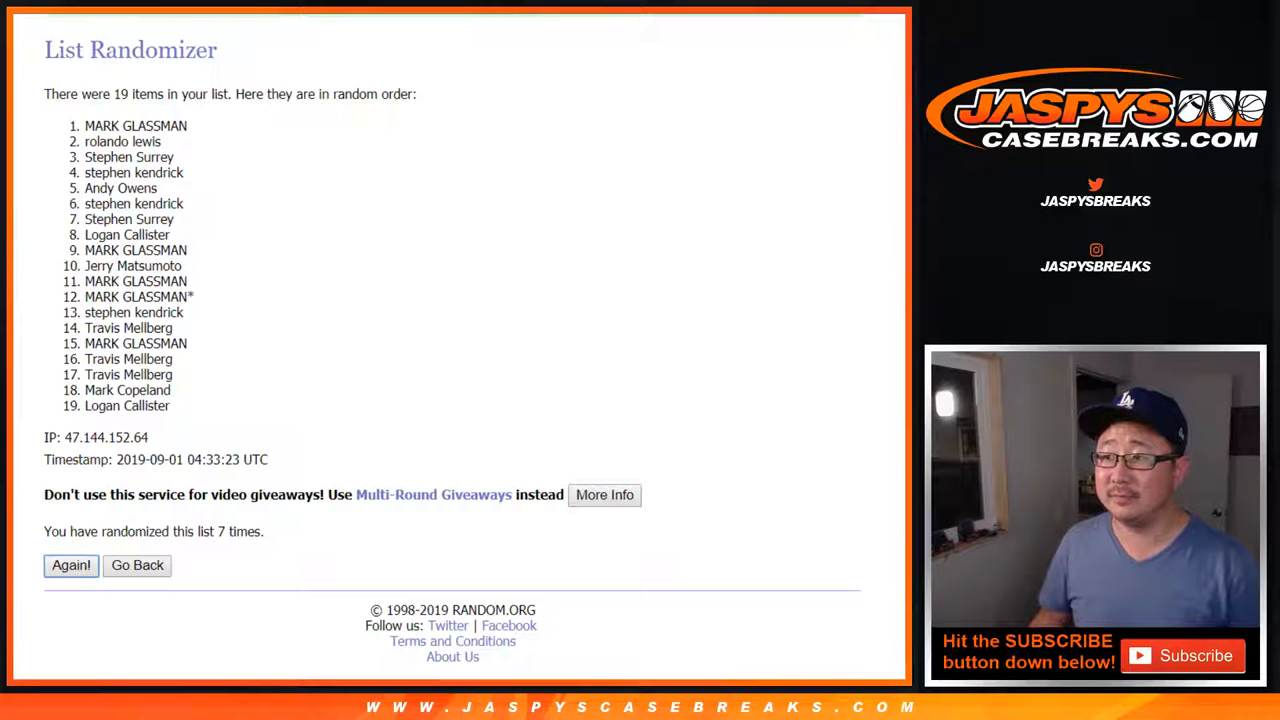
left_click(70, 565)
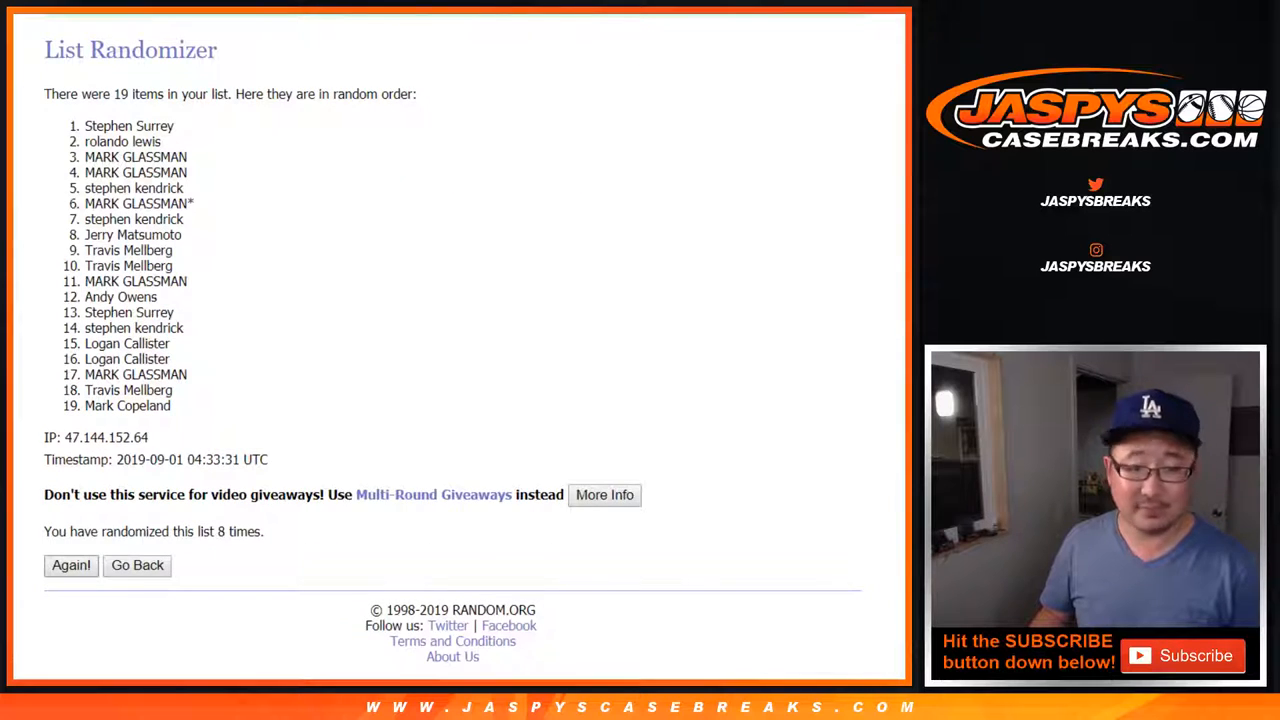
left_click(70, 565)
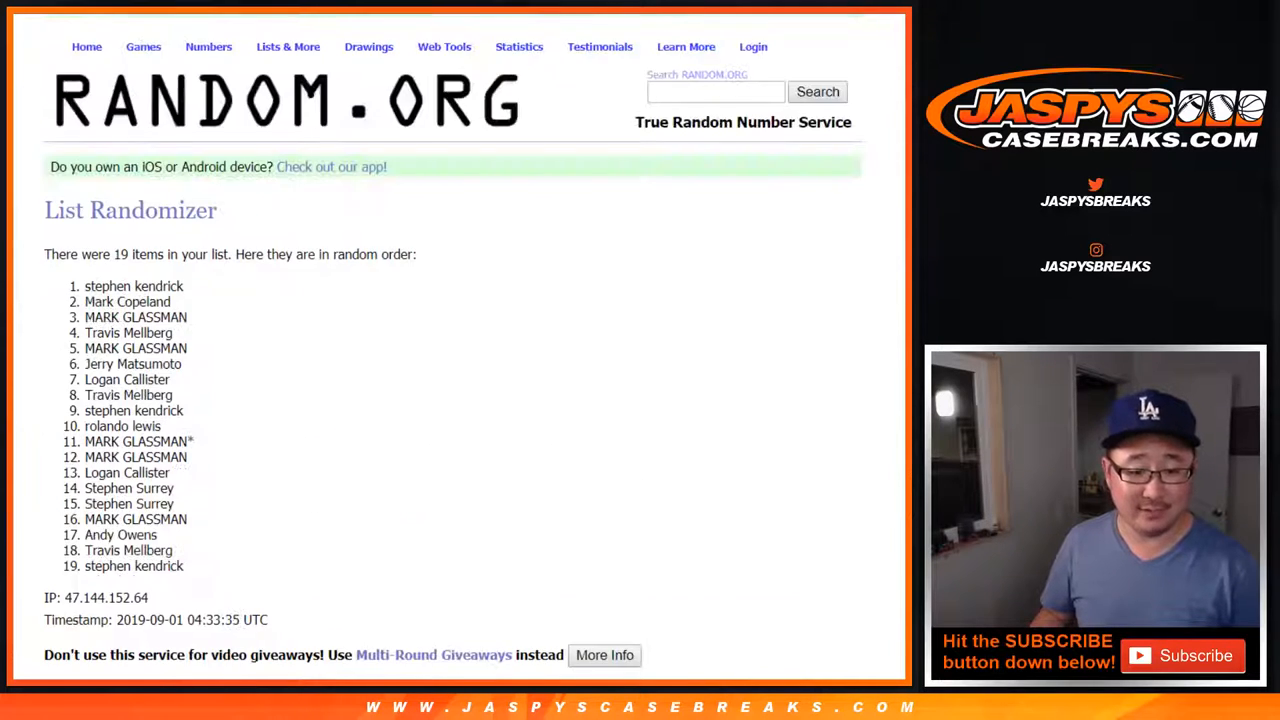
scroll("down", 3)
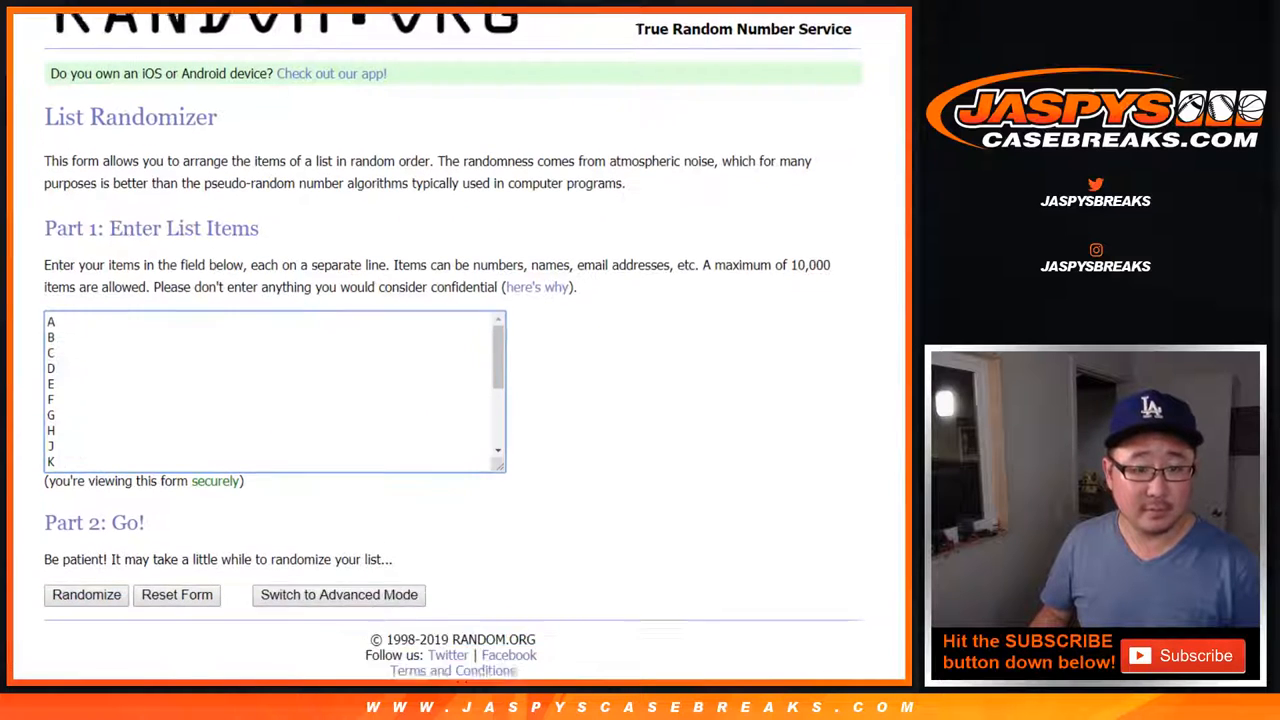
Shuffle the 19-letter list on RANDOM.ORG seven times
left_click(86, 594)
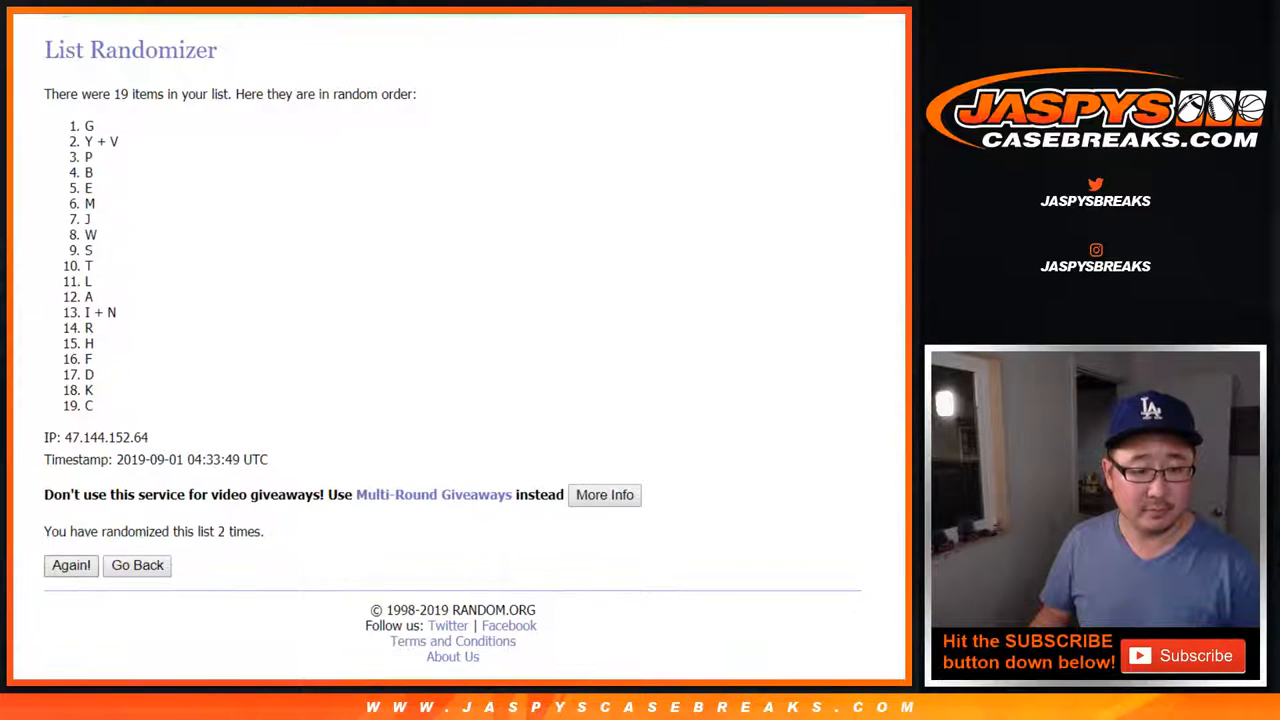
left_click(70, 565)
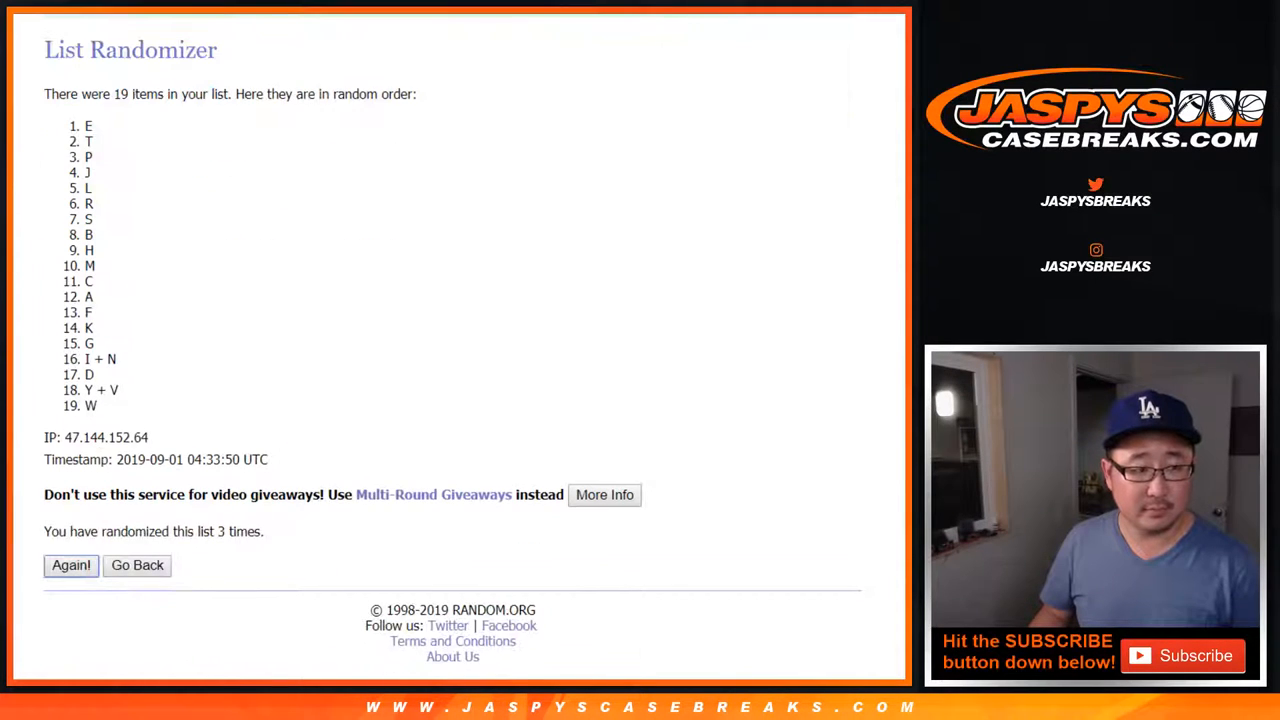
left_click(71, 565)
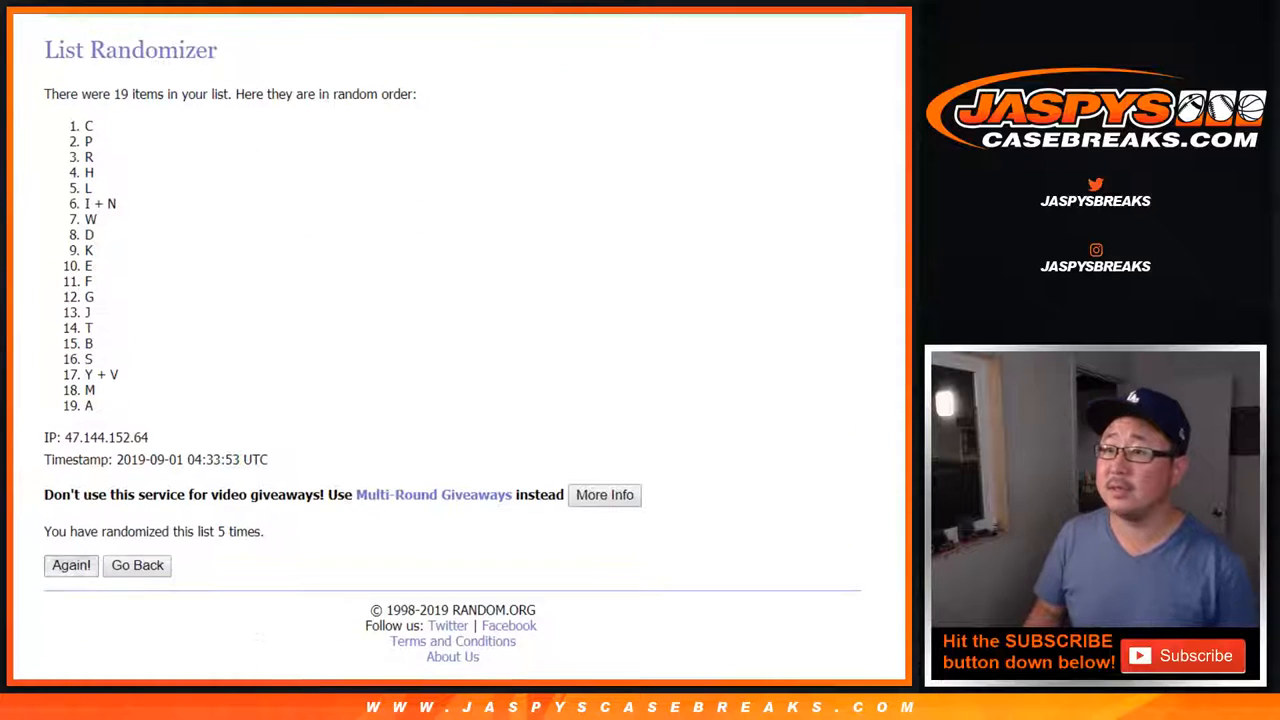
left_click(70, 565)
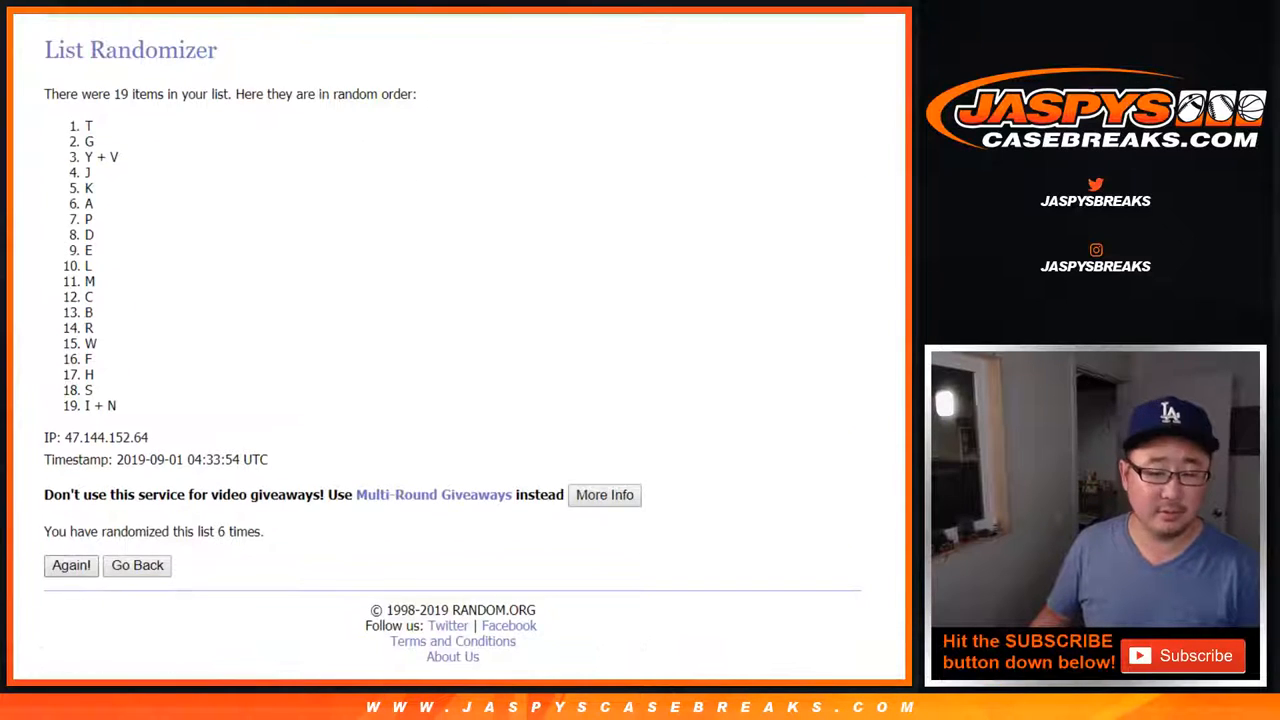
left_click(70, 565)
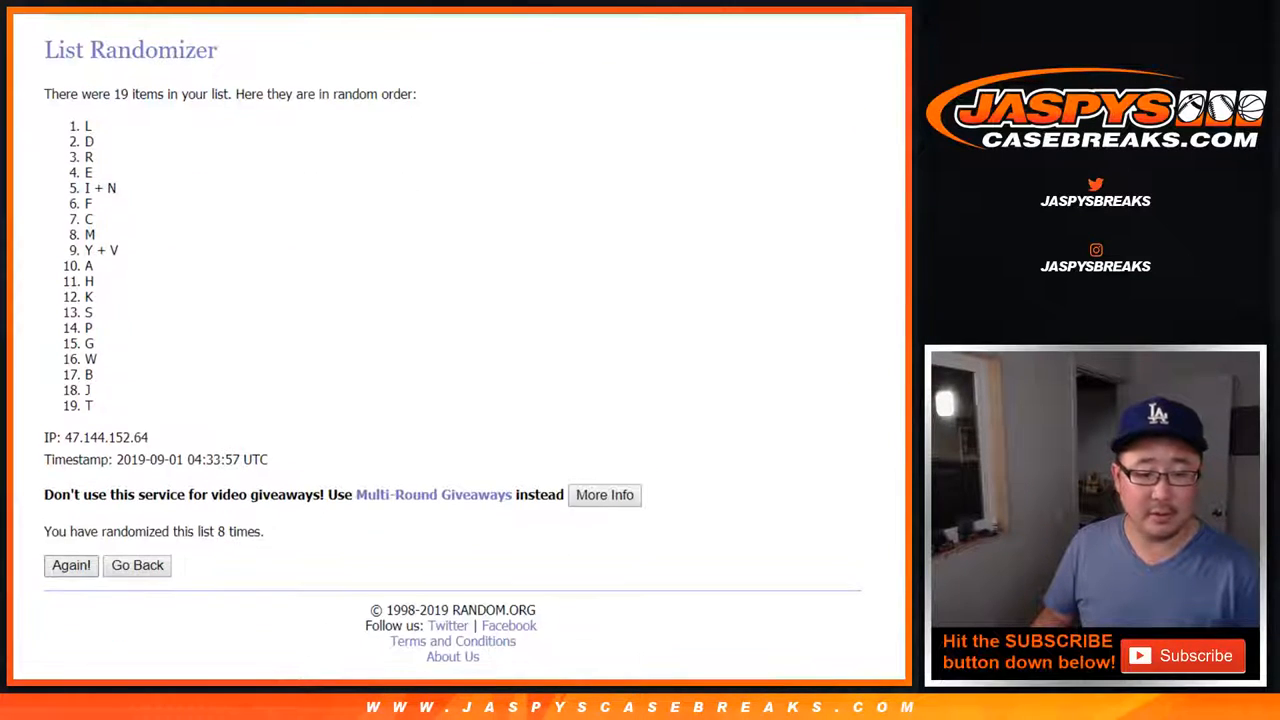
left_click(70, 565)
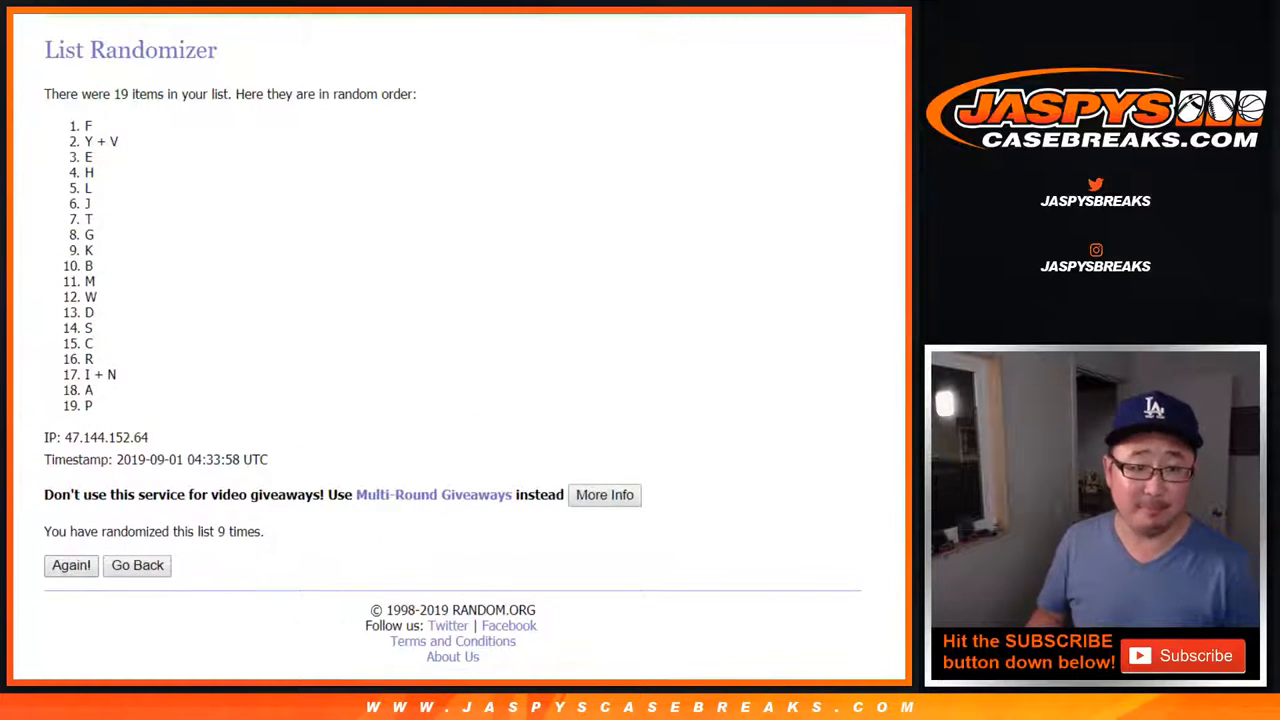
left_click(70, 565)
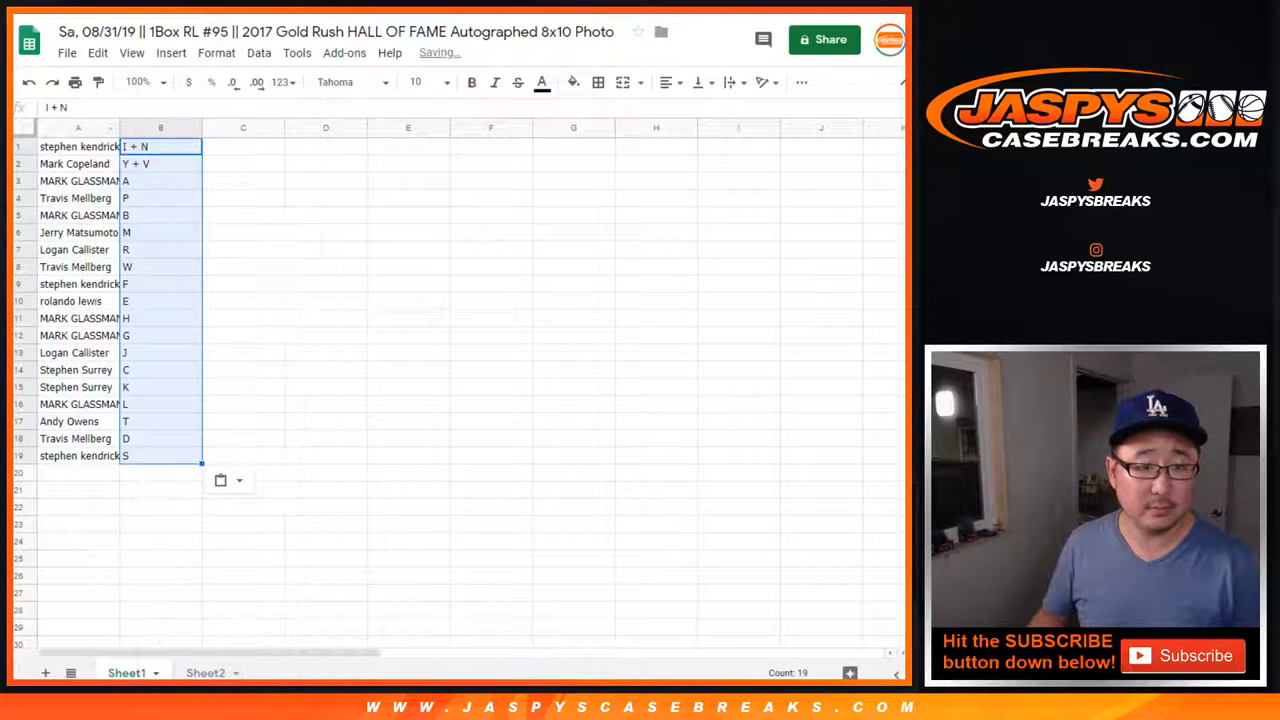
Set the table text to size 14 and highlight the Y + V, A, B, W, E, H/G, S rows
left_click(445, 82)
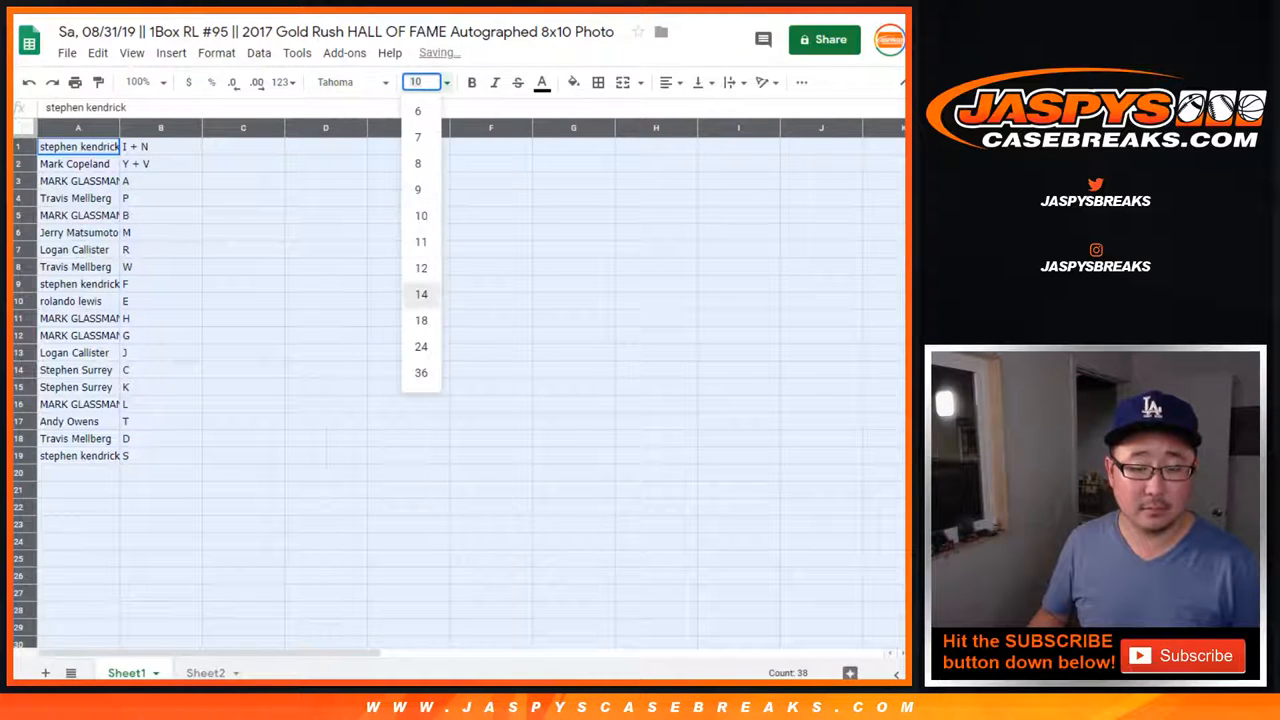
left_click(421, 294)
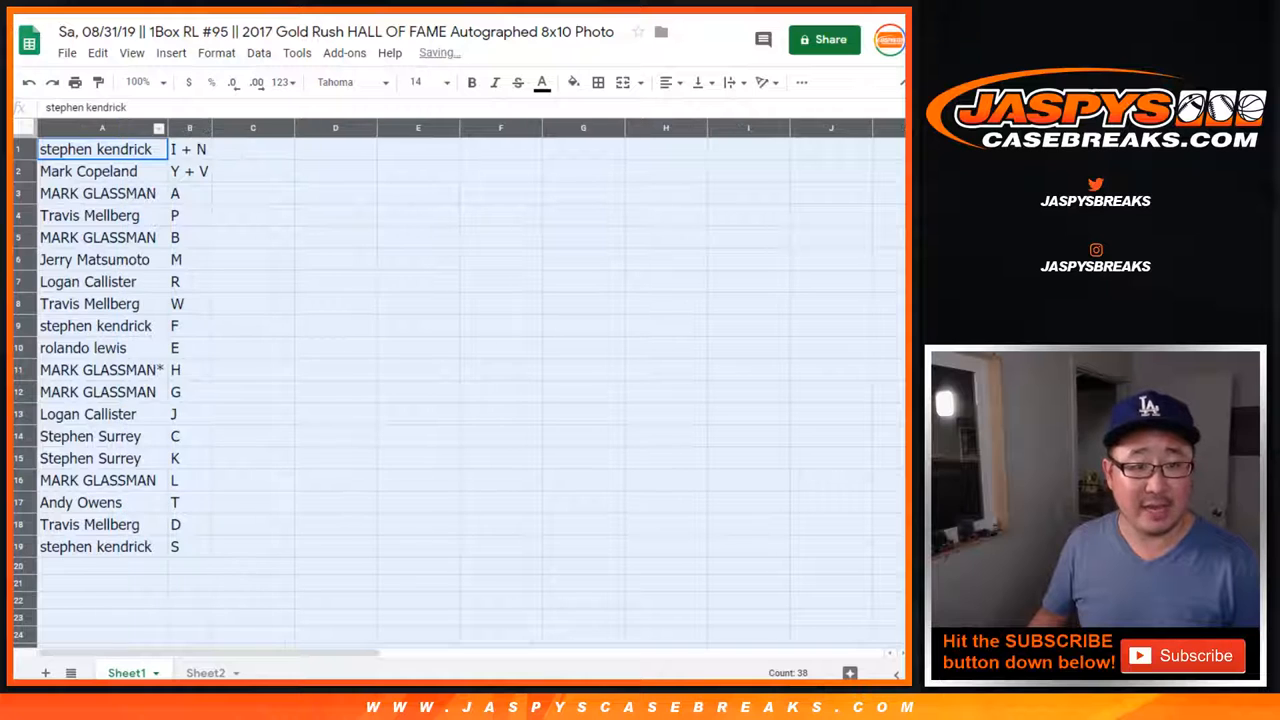
left_click(101, 171)
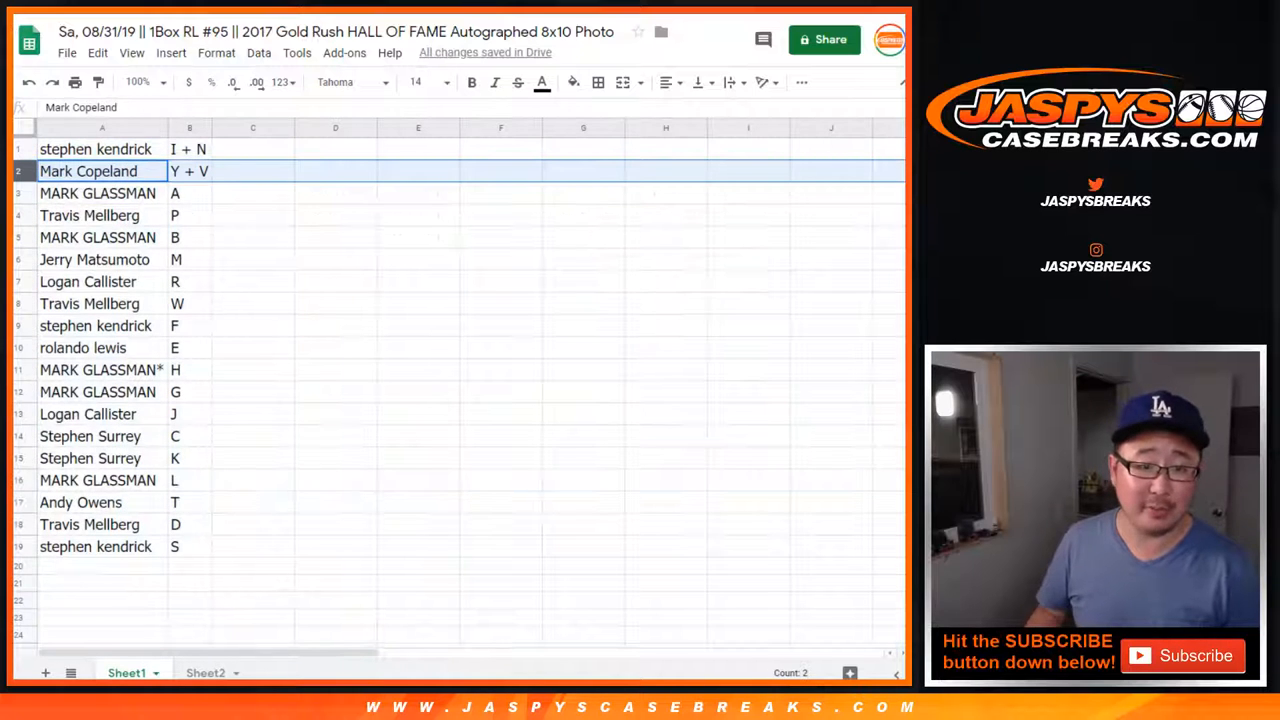
left_click(97, 193)
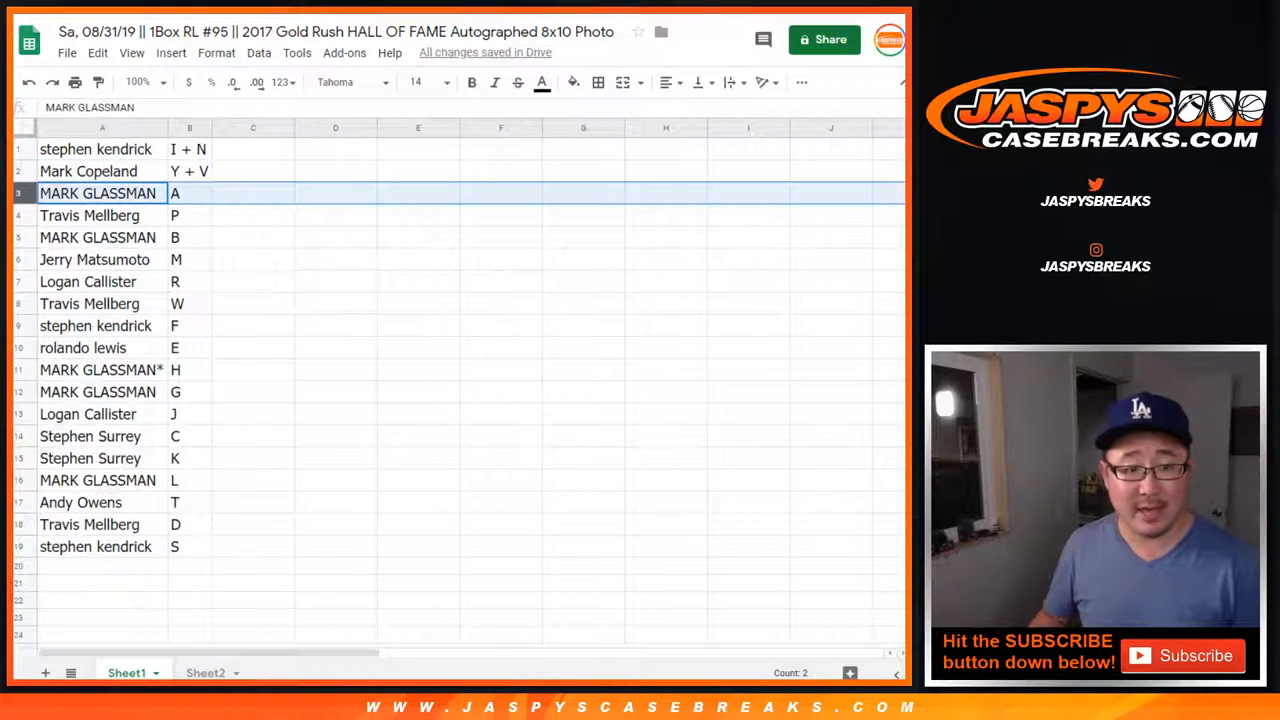
left_click(97, 237)
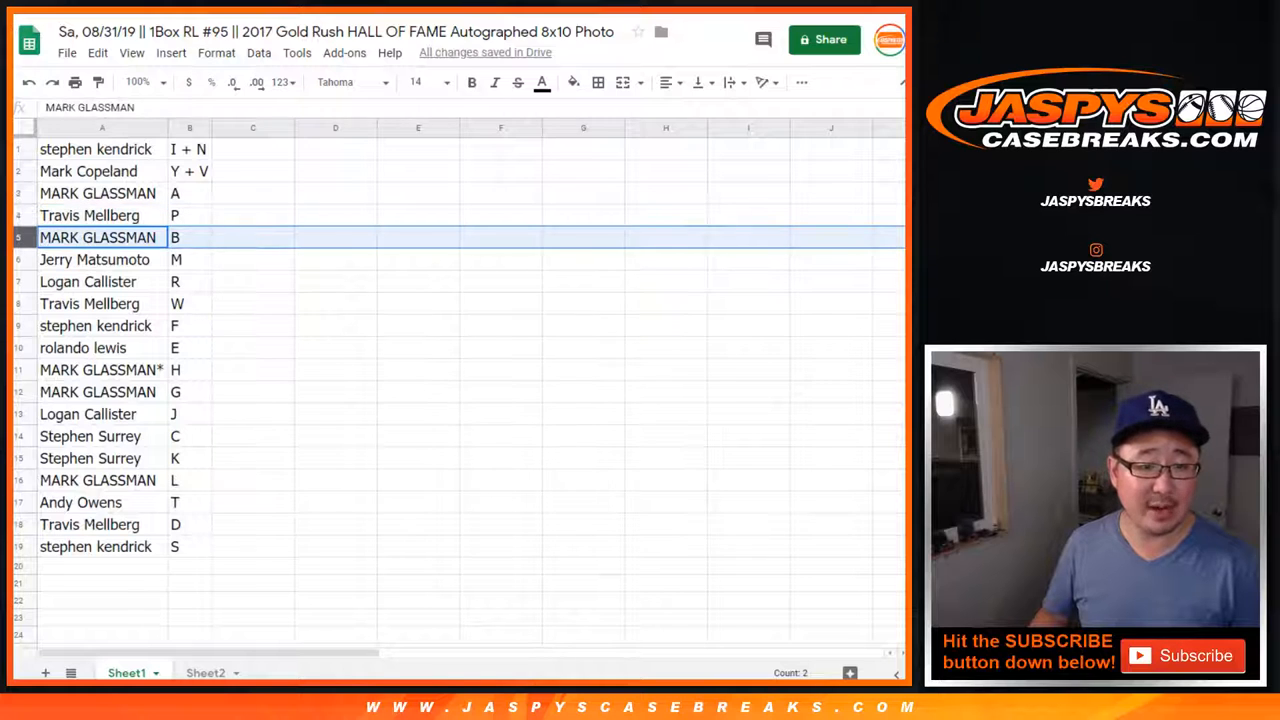
left_click(89, 303)
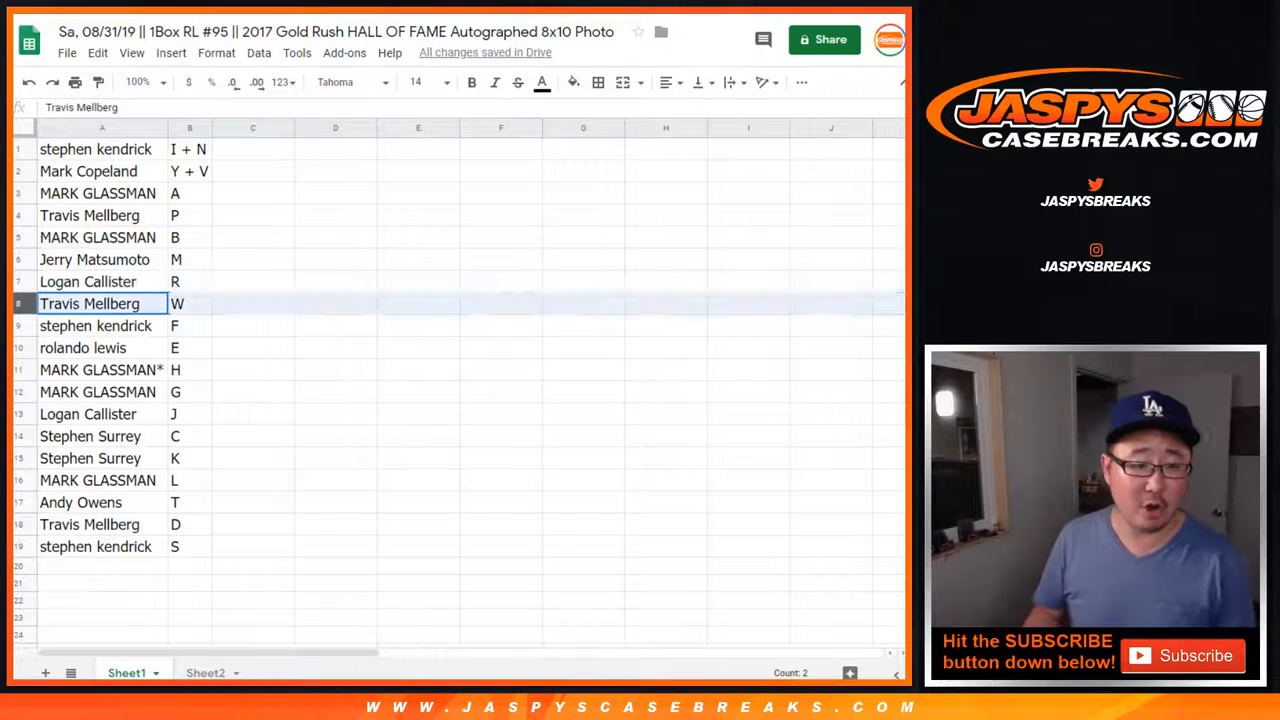
left_click(82, 347)
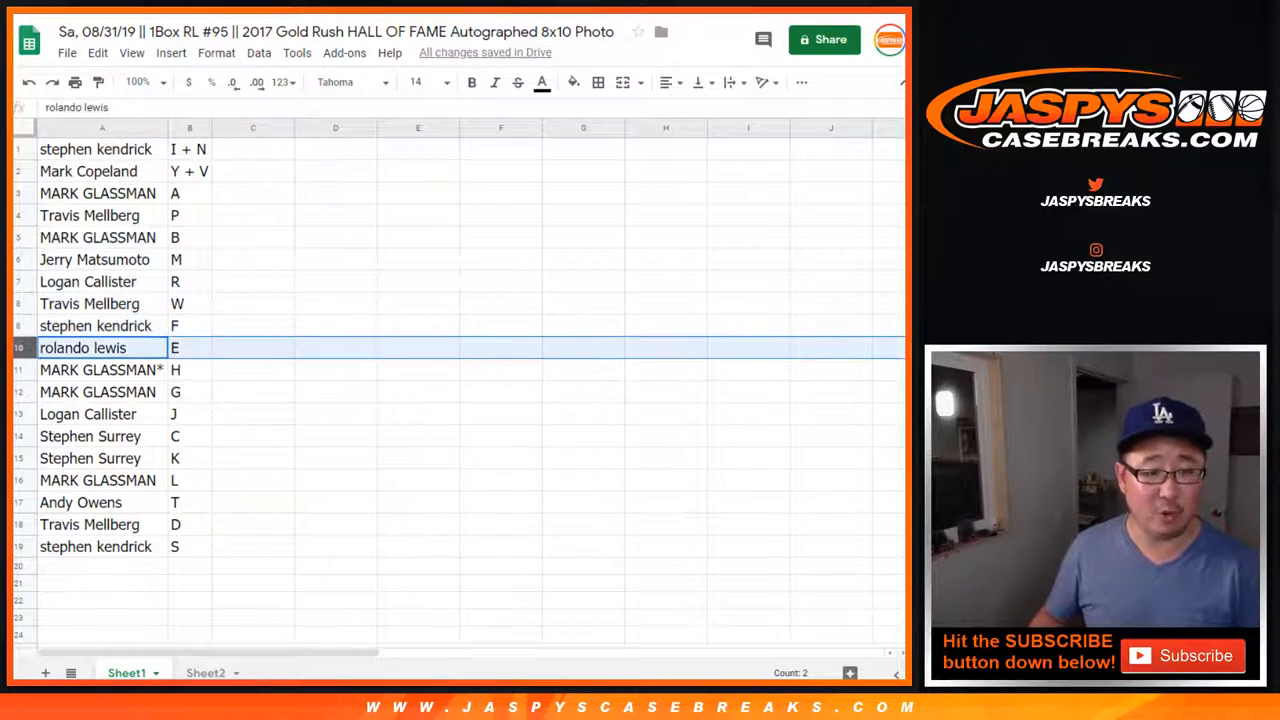
left_click(101, 370)
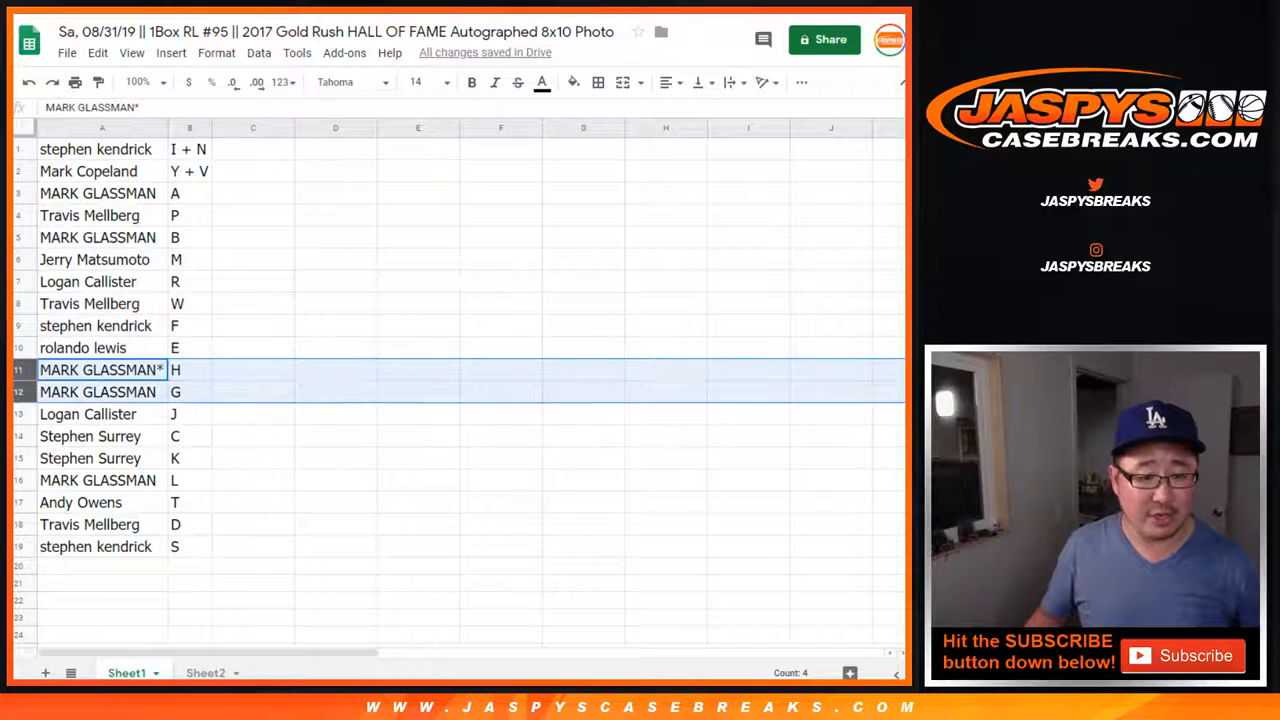
left_click(90, 436)
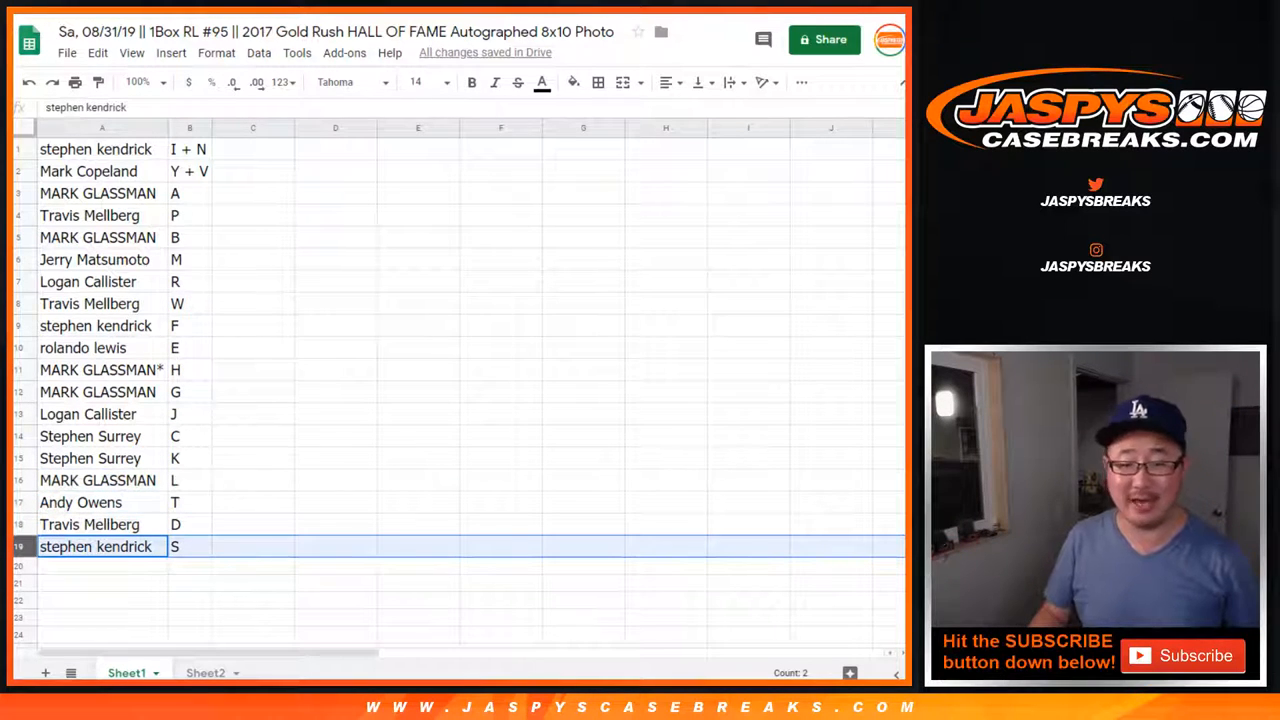
left_click(189, 127)
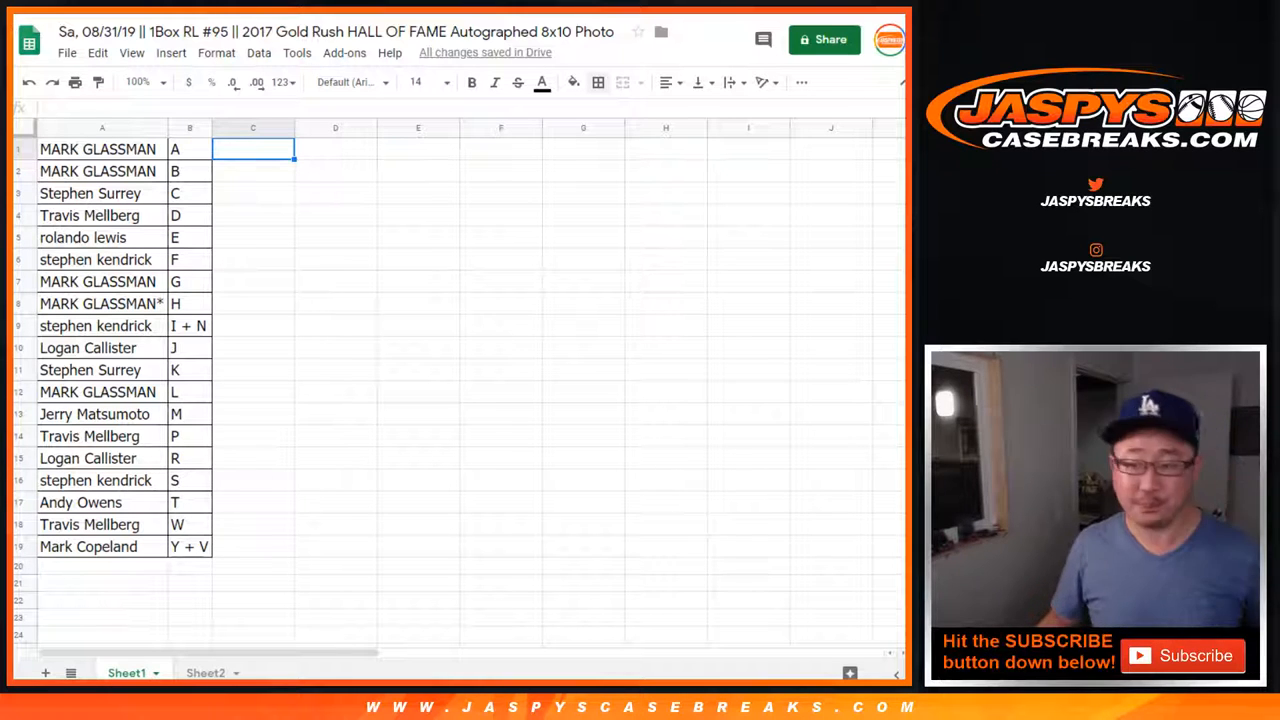
Select the whole name-letter table, then the letter column
left_click(189, 303)
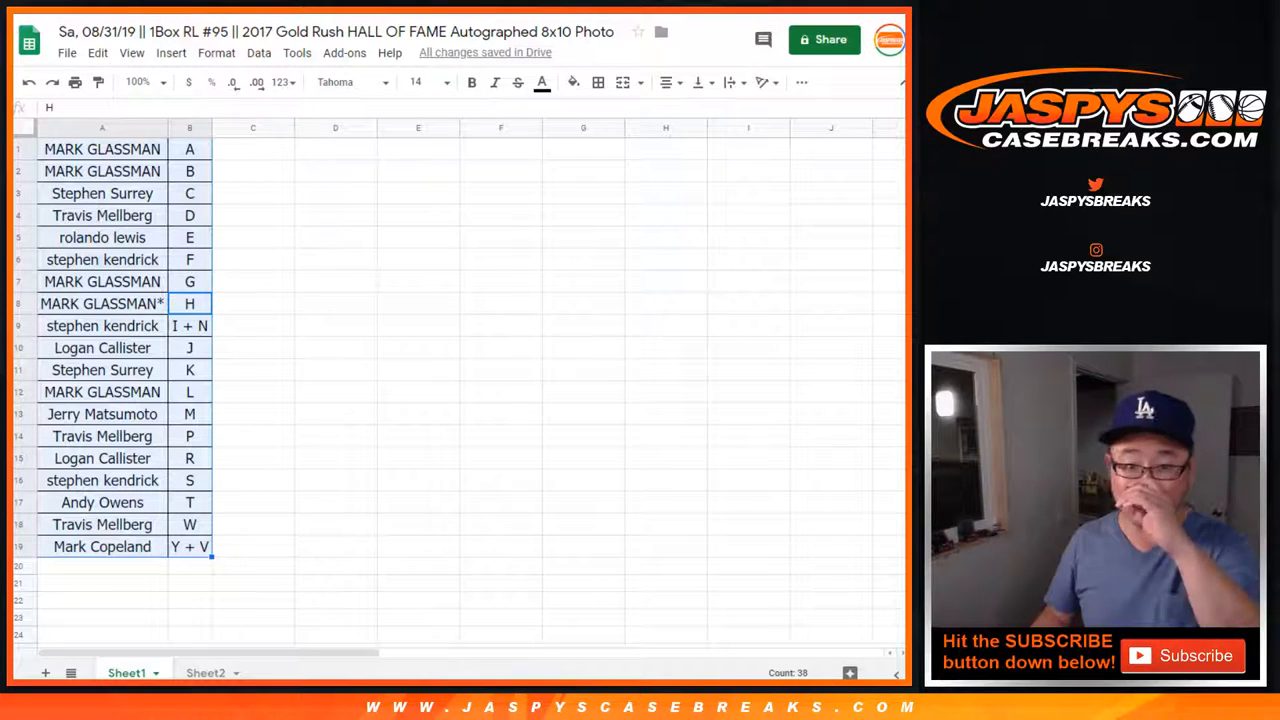
left_click(252, 148)
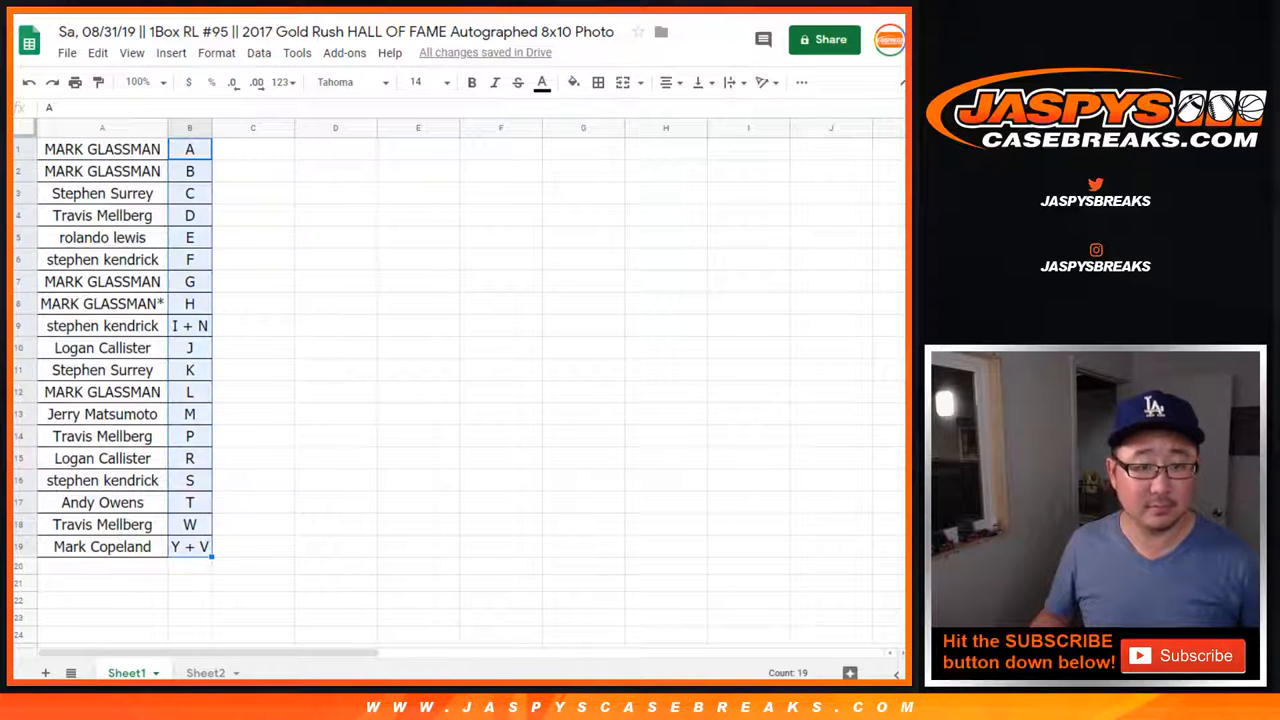
Switch to RANDOM.ORG and open the Dice Roller page
left_click(102, 149)
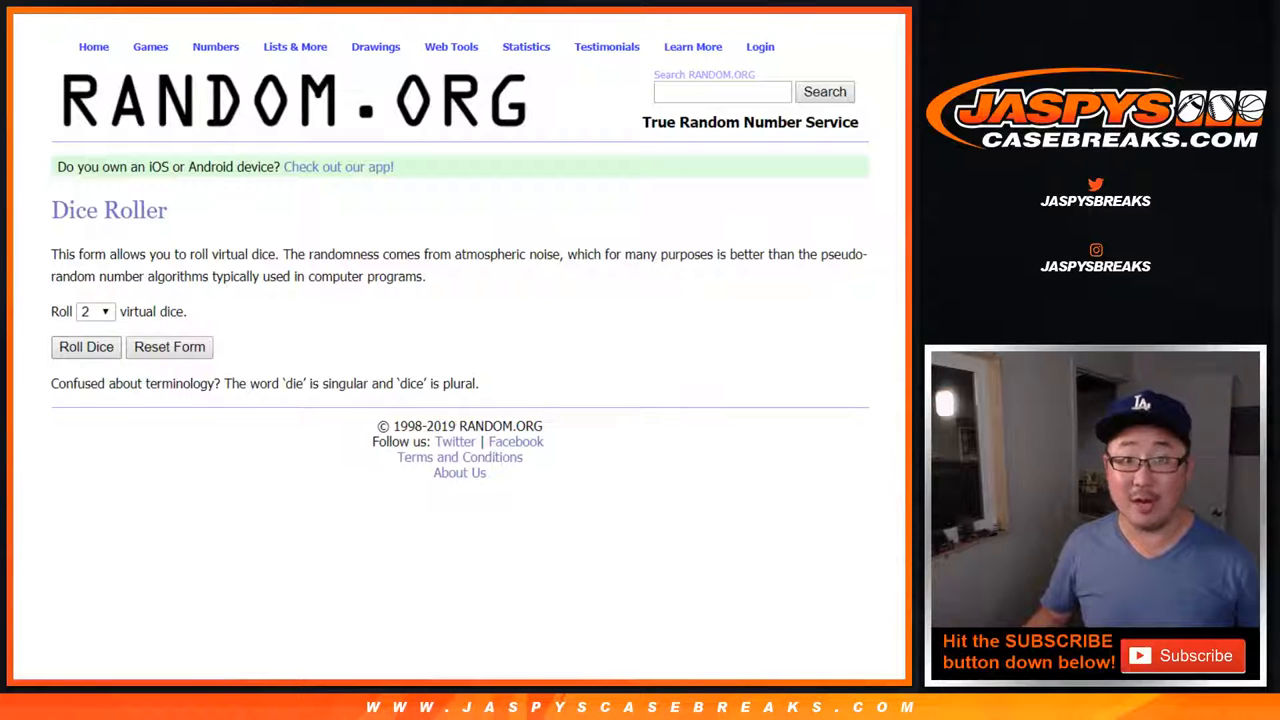
Shuffle the names four times, then enlarge the top three names on Sheet2
left_click(86, 347)
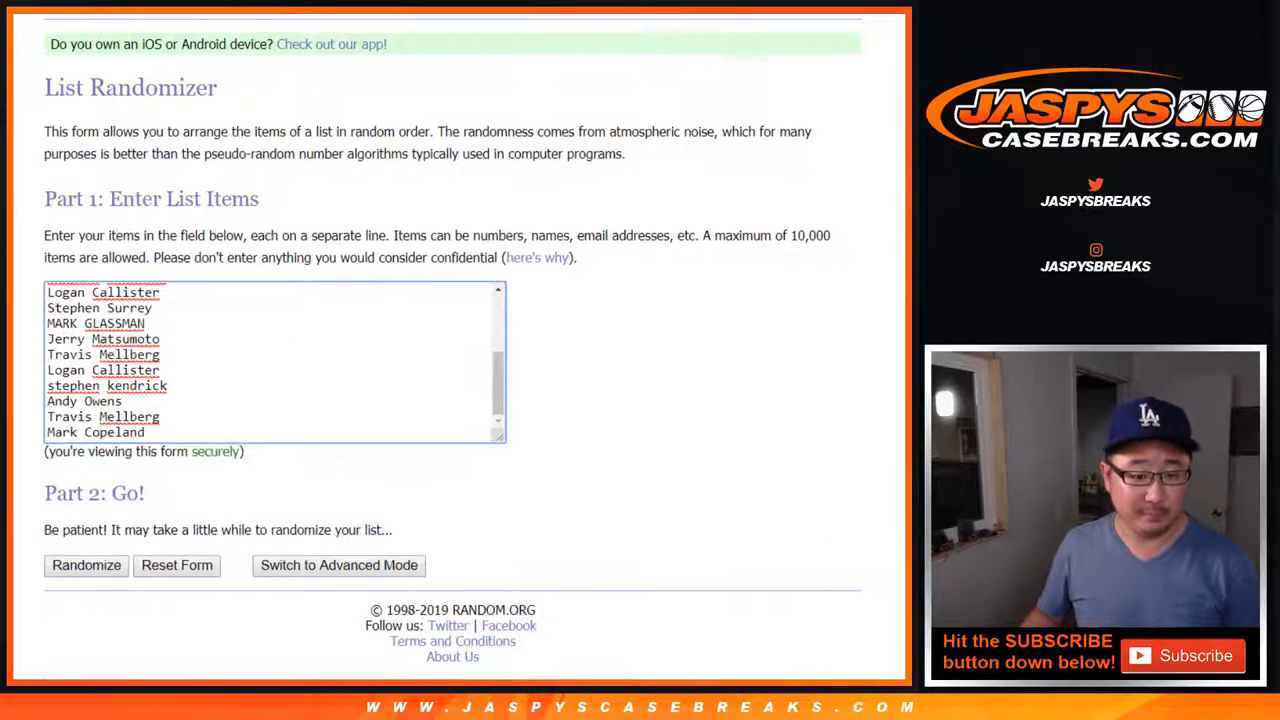
left_click(86, 565)
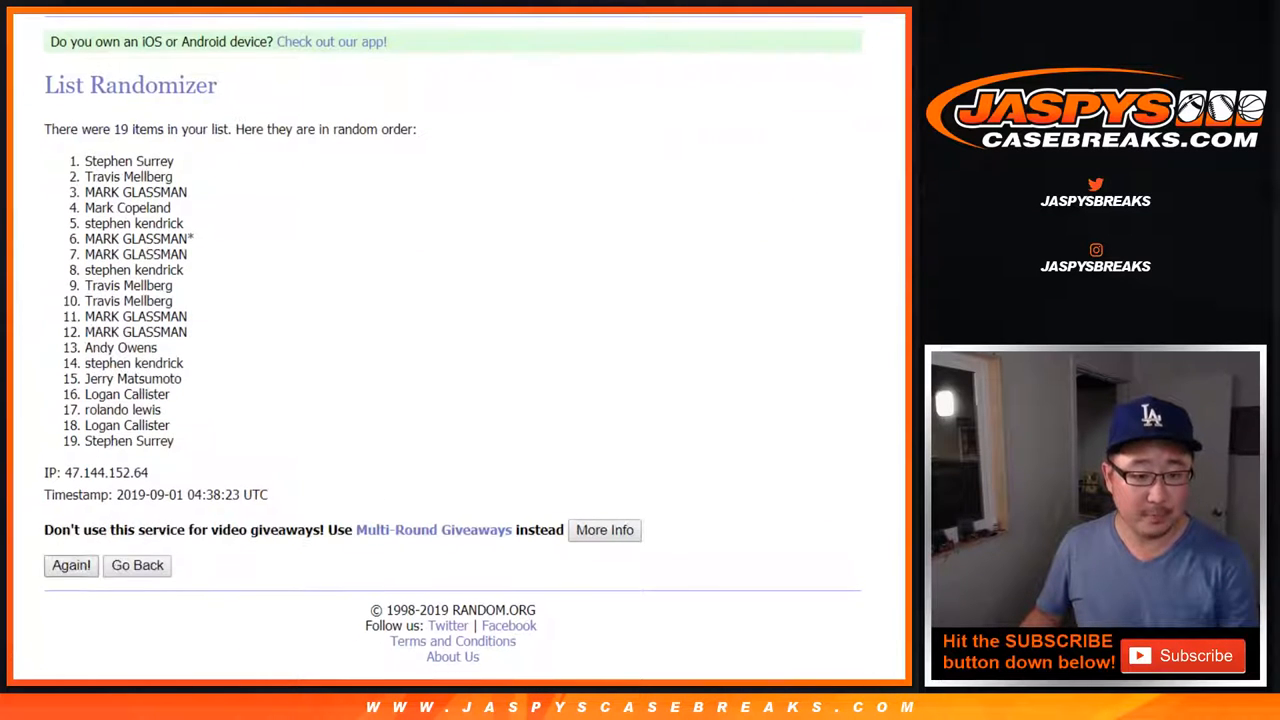
left_click(70, 565)
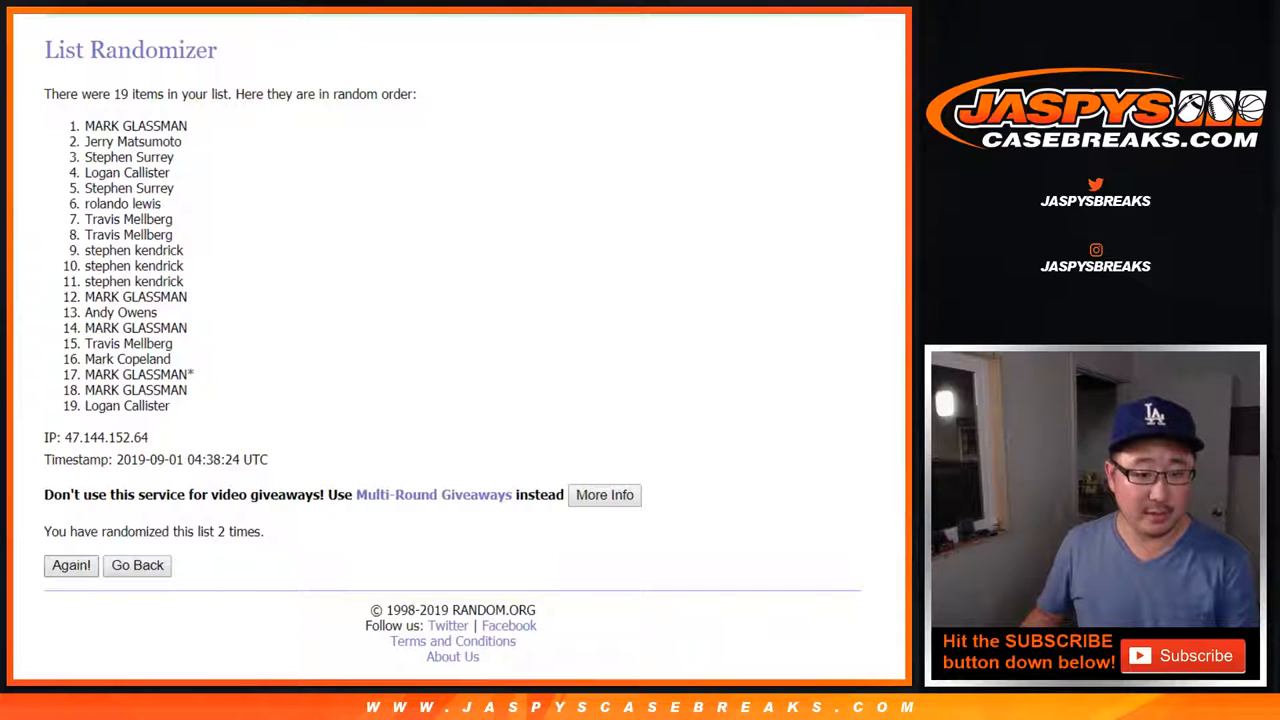
left_click(70, 565)
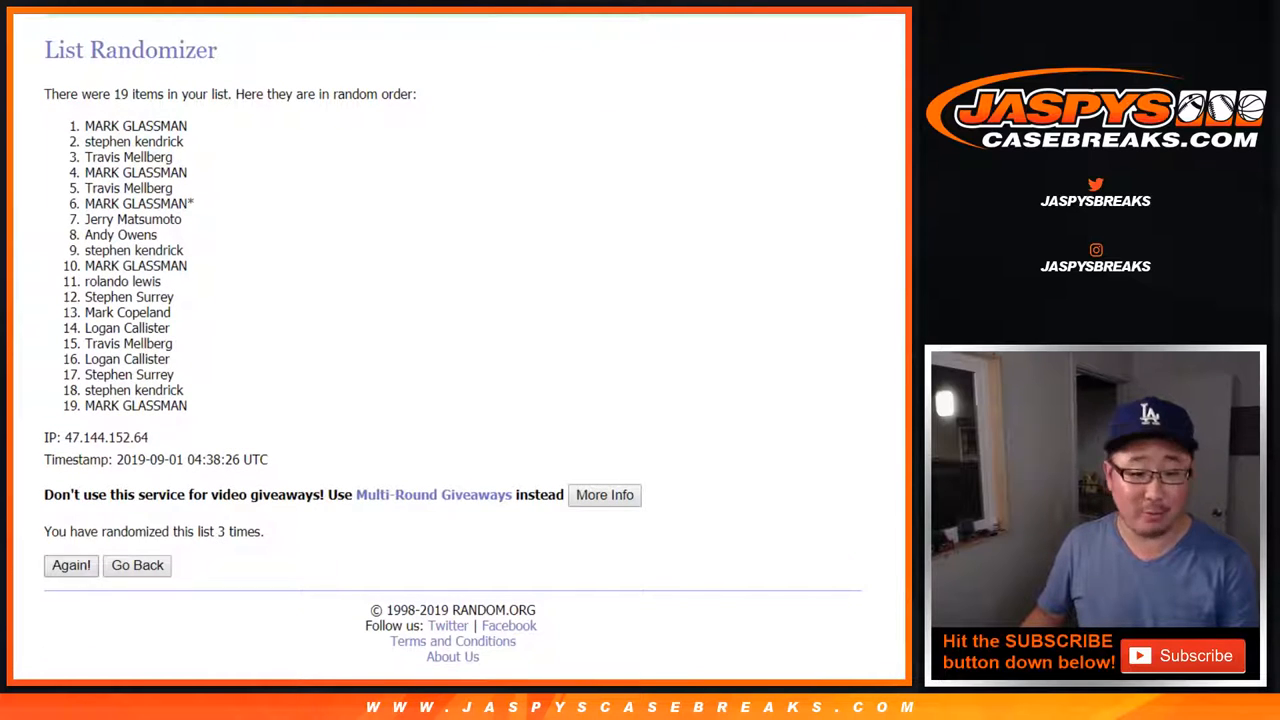
left_click(70, 565)
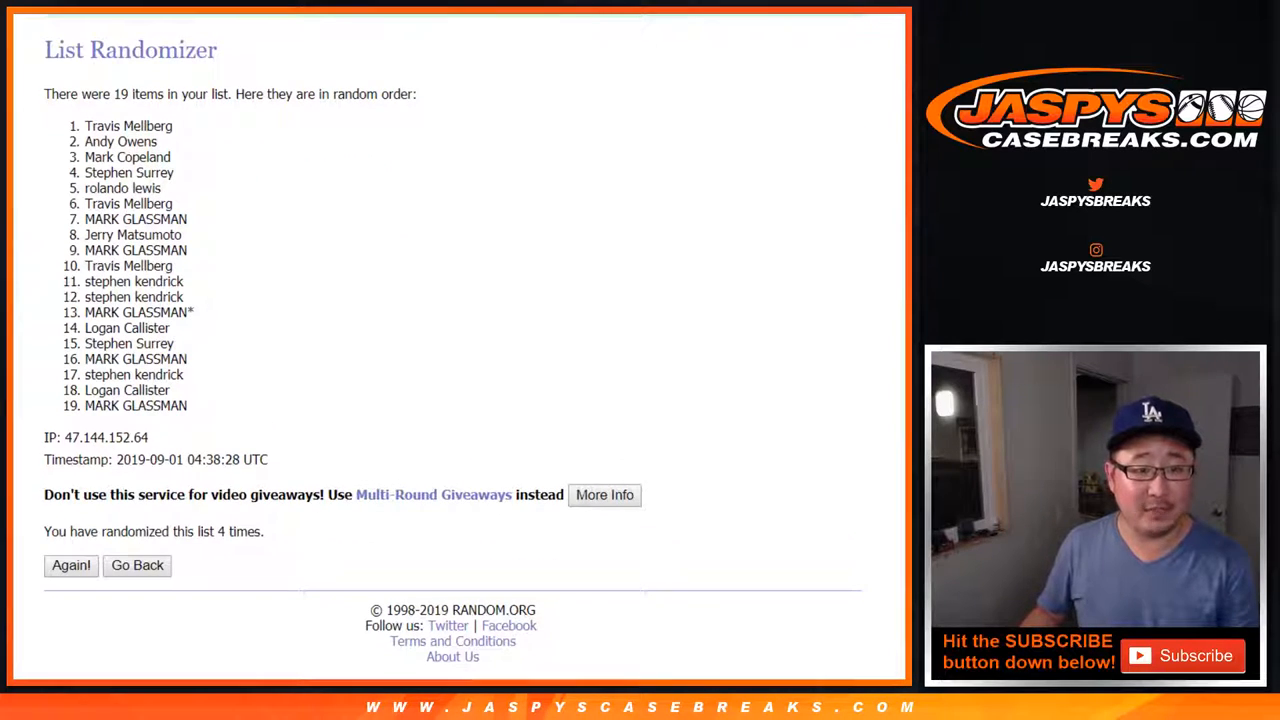
left_click_drag(88, 126, 175, 173)
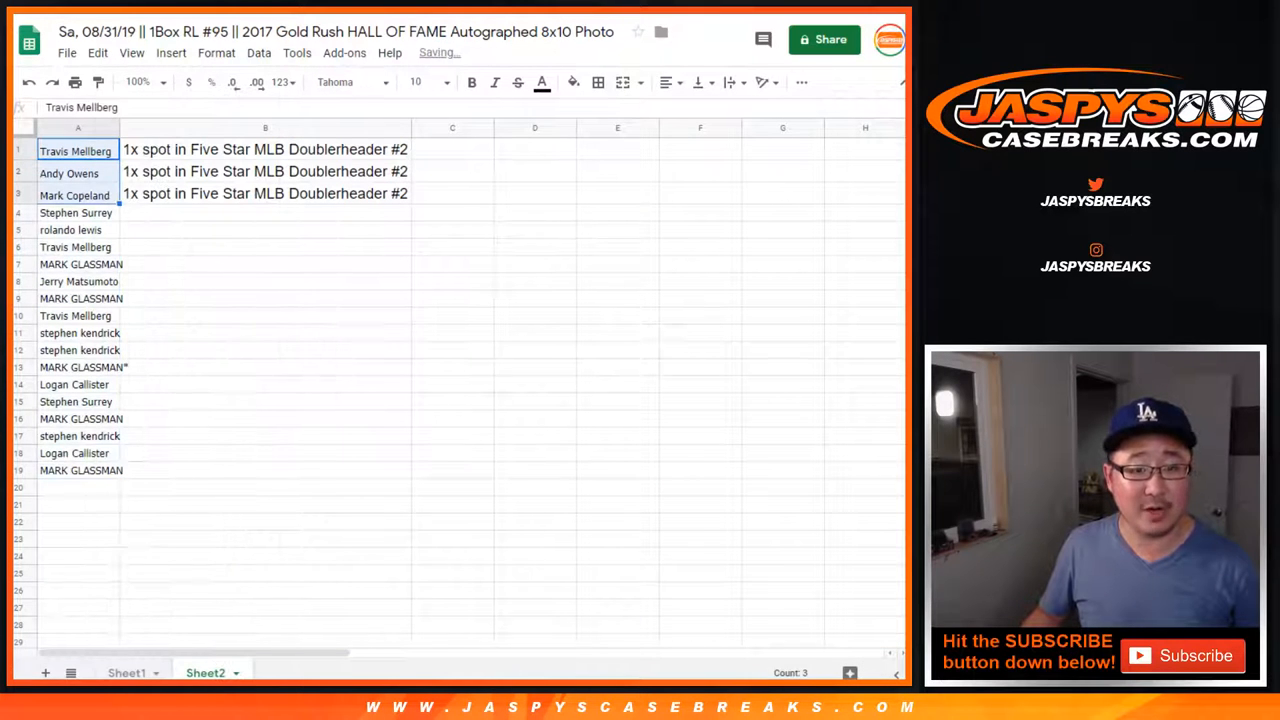
left_click(415, 82)
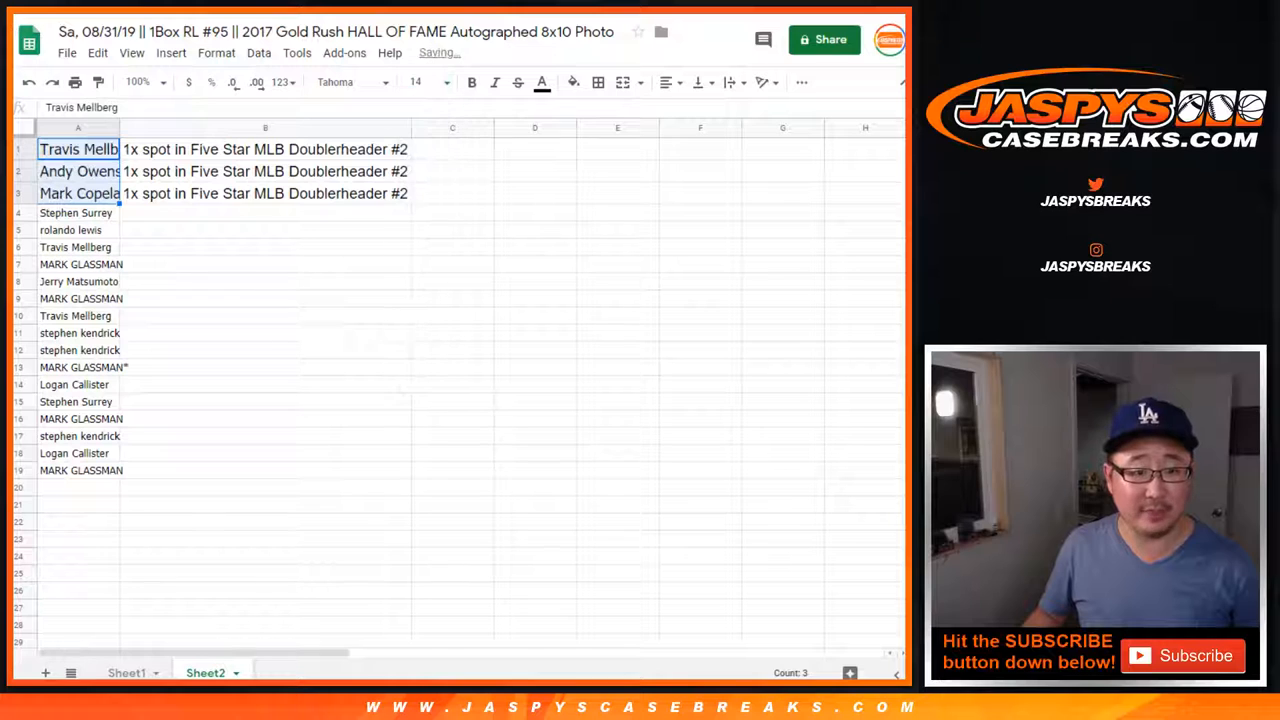